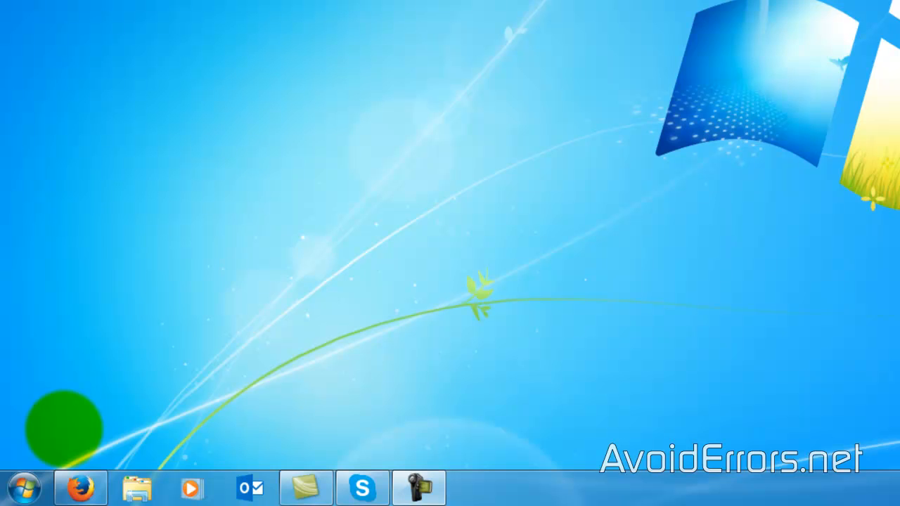
# - Show the Computer overview from the Start menu, listing the drives including the empty 297 GB New Volume (H:)
pyautogui.click(25, 486)
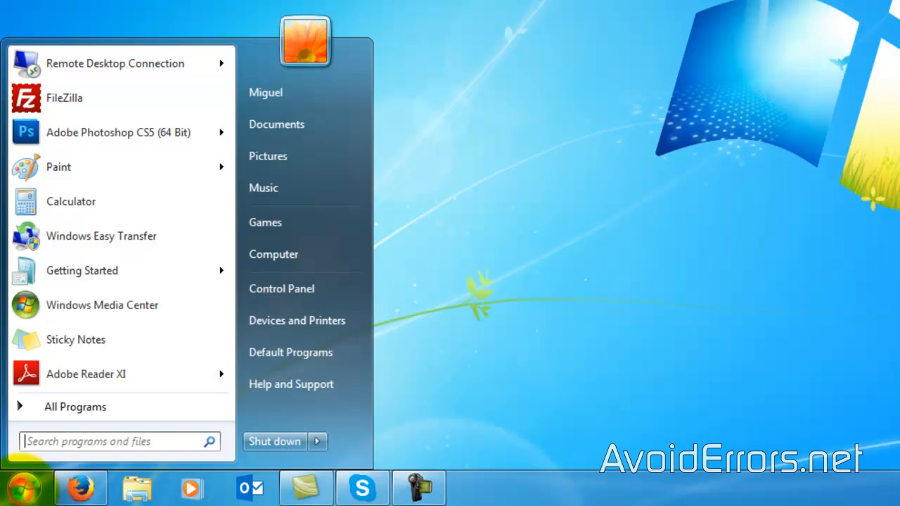
pyautogui.click(272, 253)
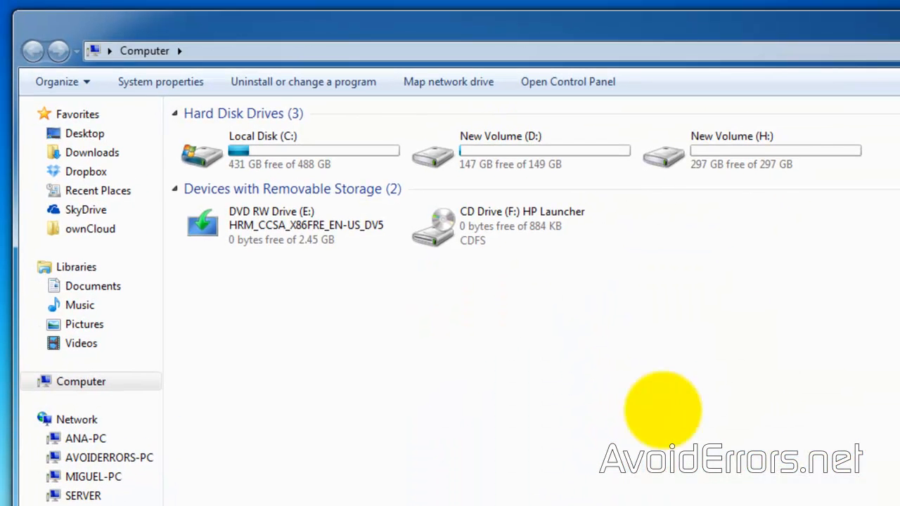
pyautogui.click(752, 149)
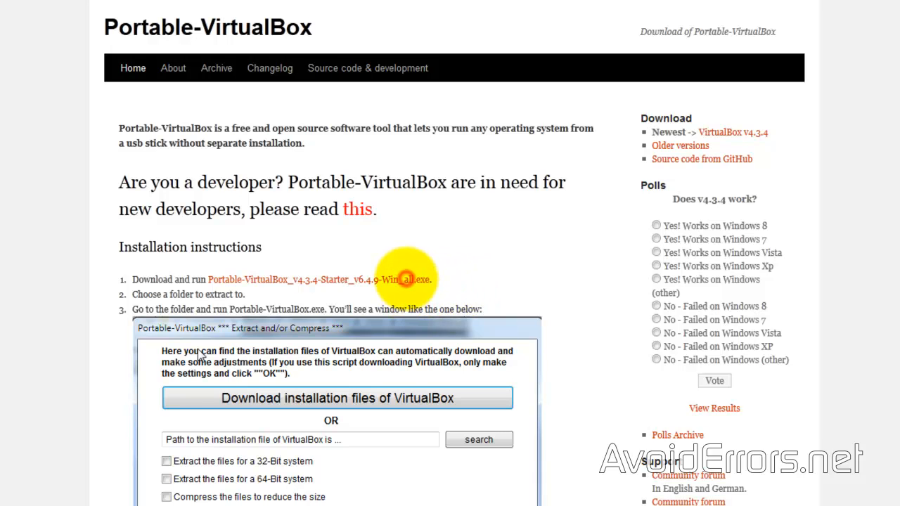
# - Download the Portable-VirtualBox_v4.3.4-Starter file and save it to the Firefox Downloads folder
pyautogui.click(401, 279)
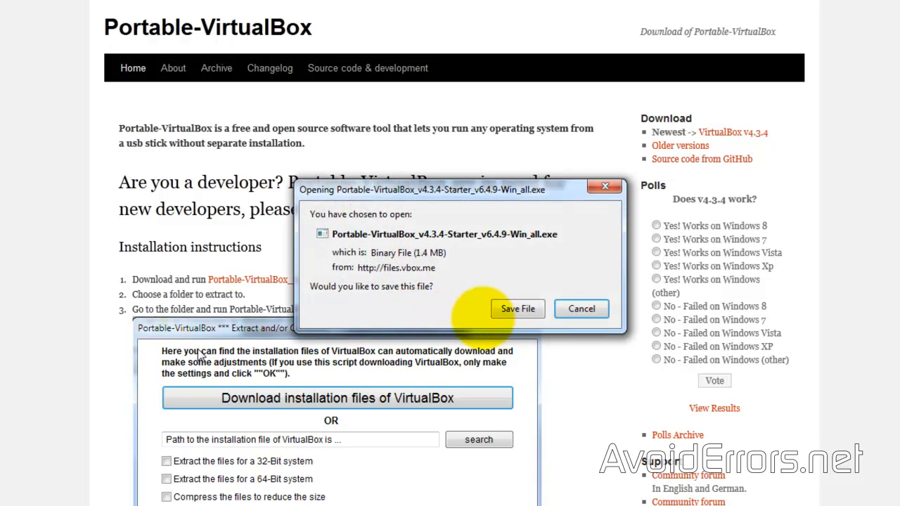
pyautogui.click(517, 309)
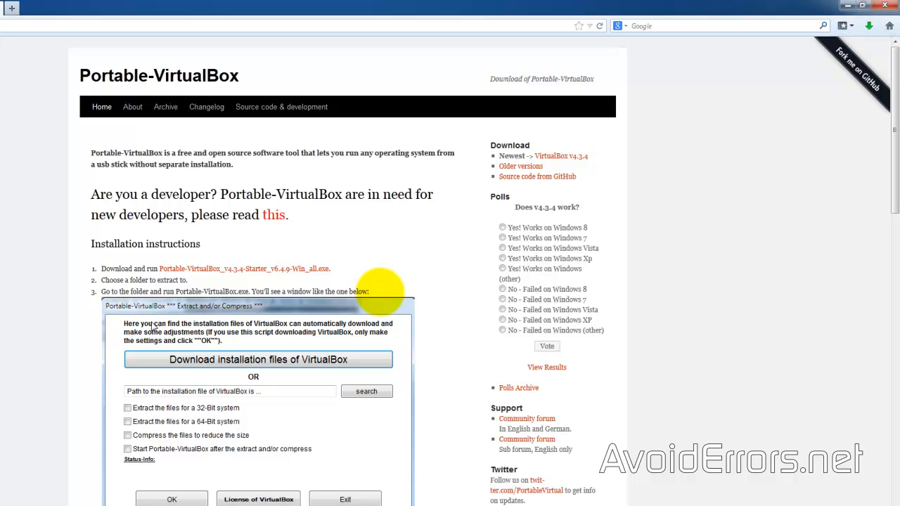
pyautogui.click(868, 26)
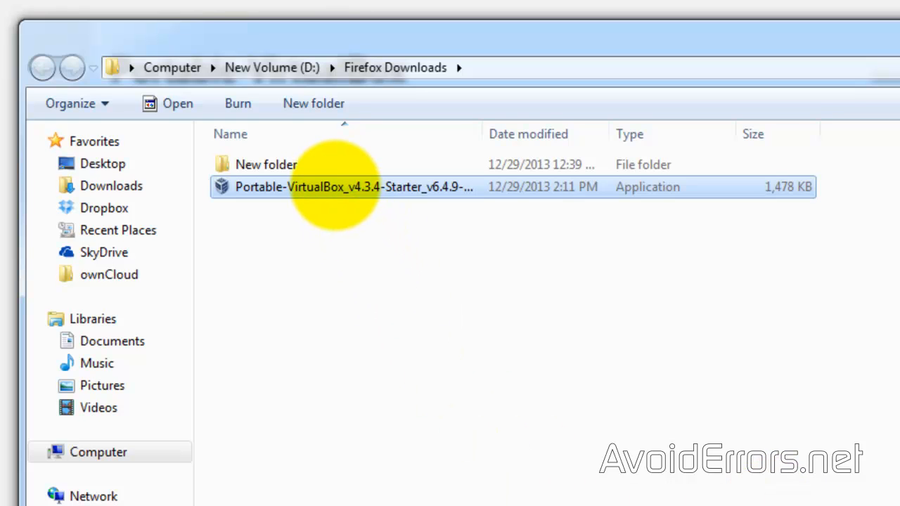
# - Run the downloaded starter and extract it to New Volume (H:), creating a Portable-VirtualBox folder there
pyautogui.doubleClick(353, 185)
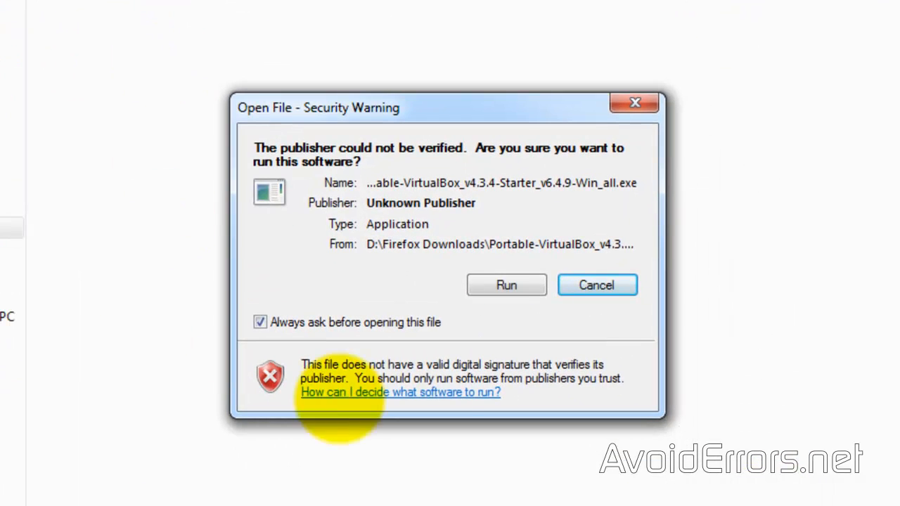
pyautogui.click(506, 284)
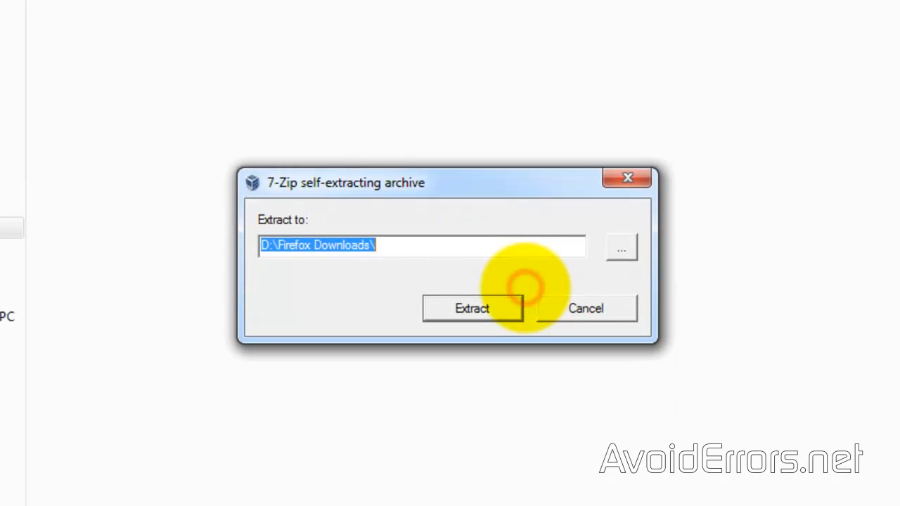
pyautogui.click(620, 248)
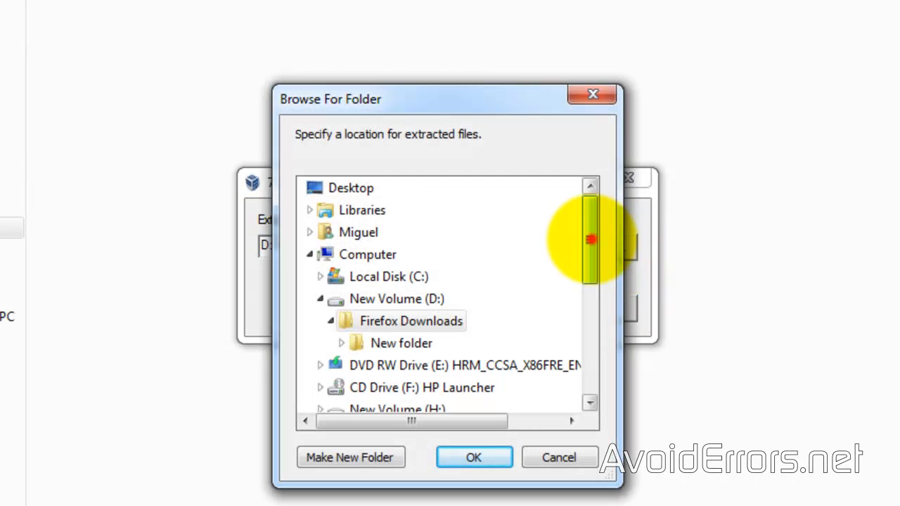
pyautogui.scroll(-3)
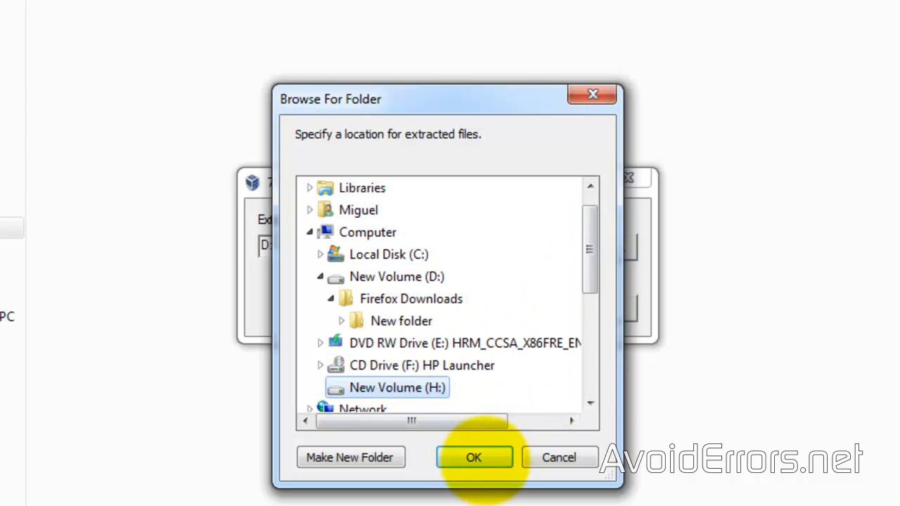
pyautogui.click(473, 456)
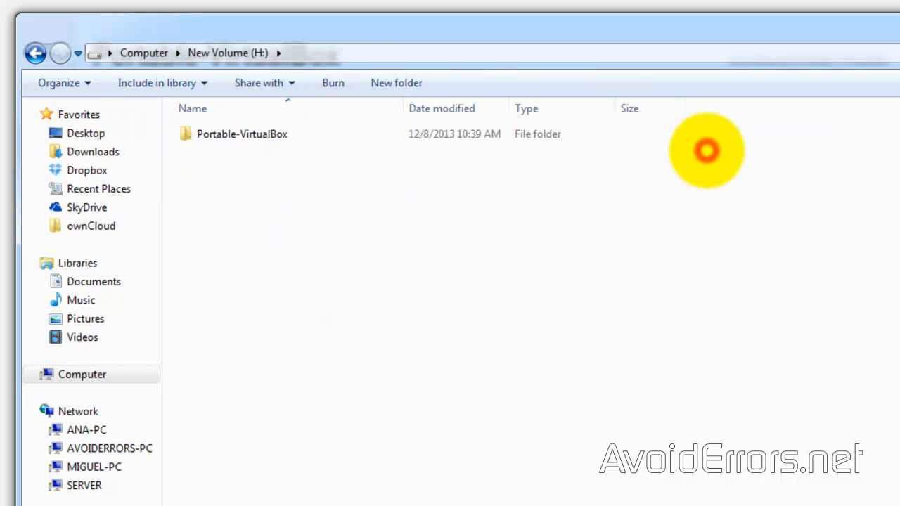
# - Launch Portable-VirtualBox.exe from the Portable-VirtualBox folder on H:
pyautogui.click(242, 133)
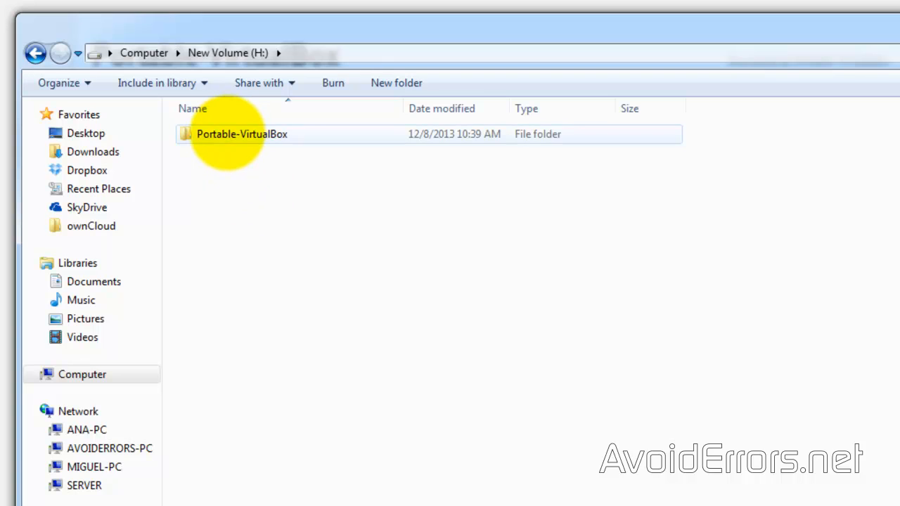
pyautogui.doubleClick(242, 134)
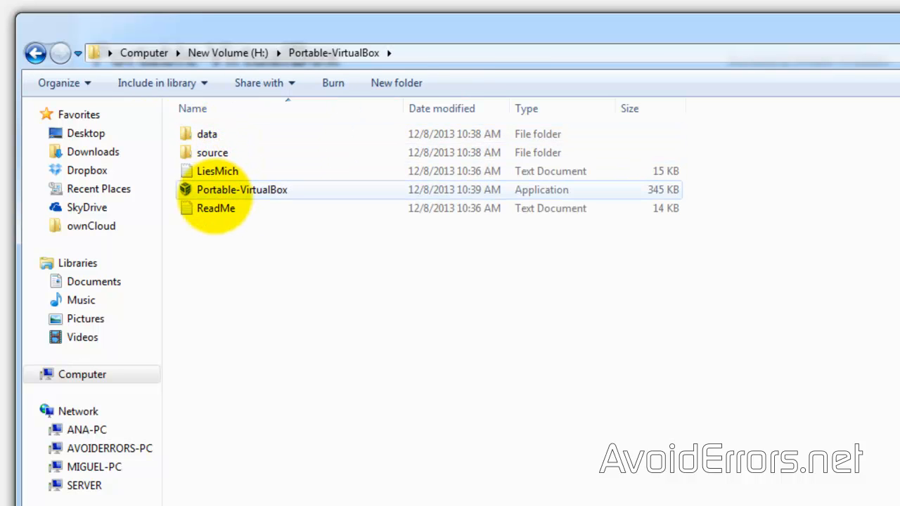
pyautogui.click(242, 190)
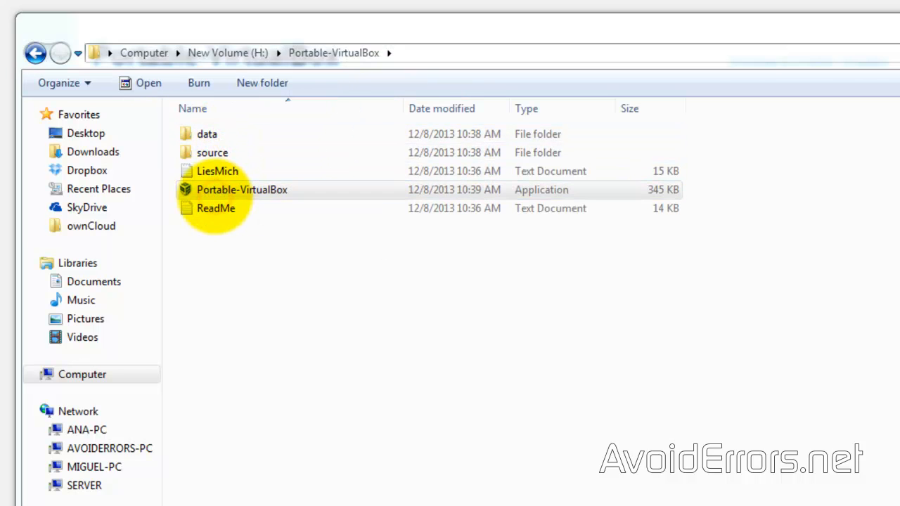
pyautogui.doubleClick(242, 188)
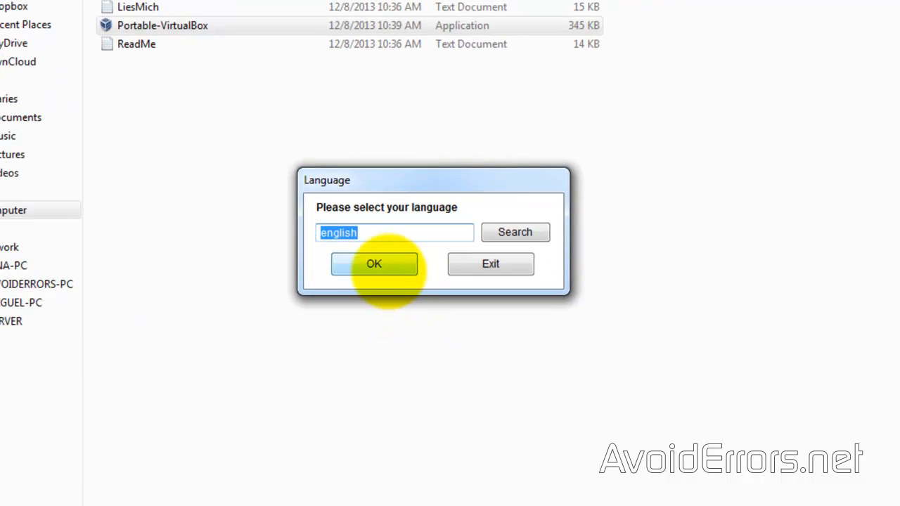
# - Accept English, download the 32-Bit and 64-Bit VirtualBox installation files and extract them into the portable folder
pyautogui.click(374, 264)
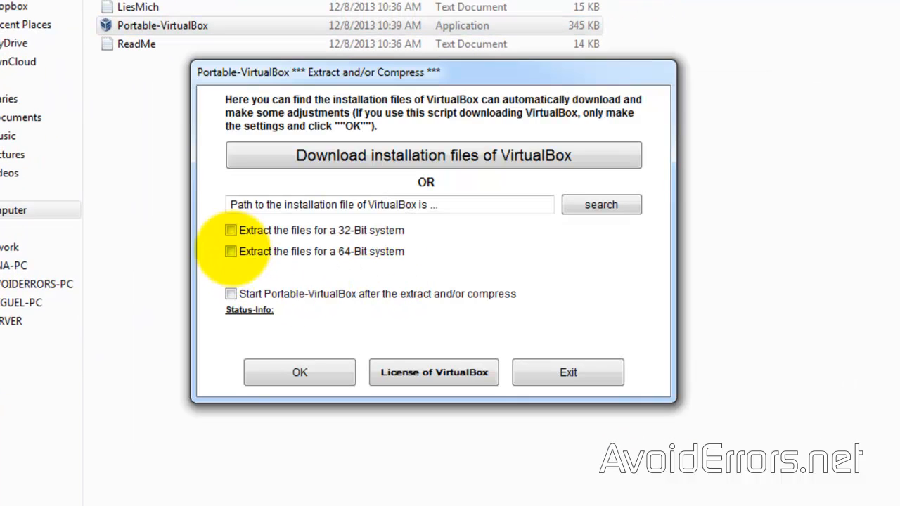
pyautogui.click(230, 230)
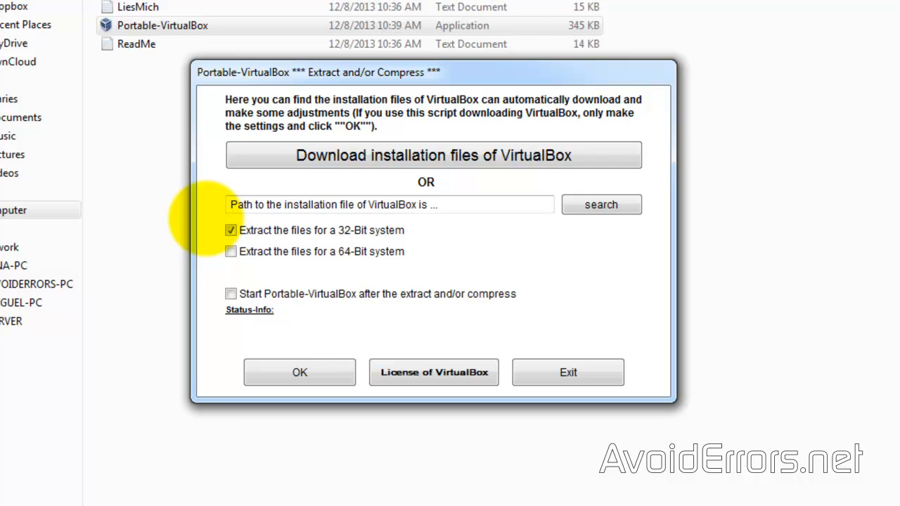
pyautogui.click(230, 250)
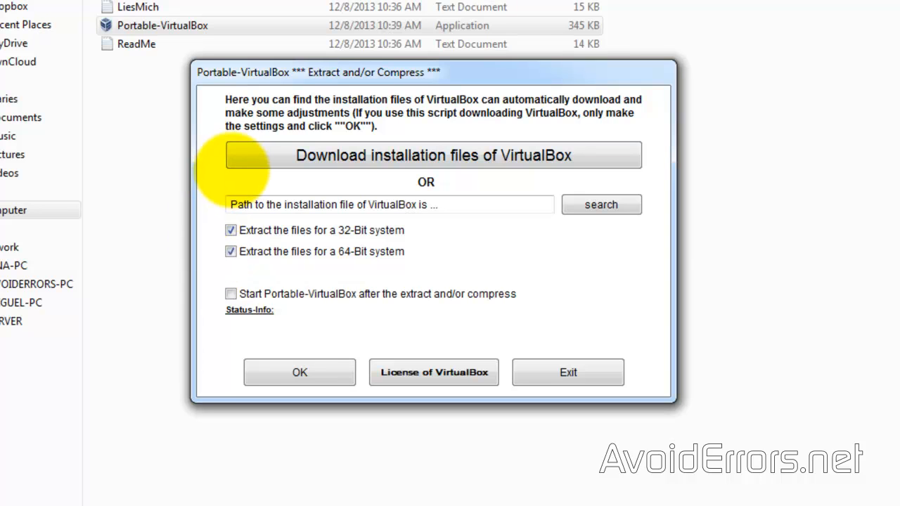
pyautogui.click(433, 155)
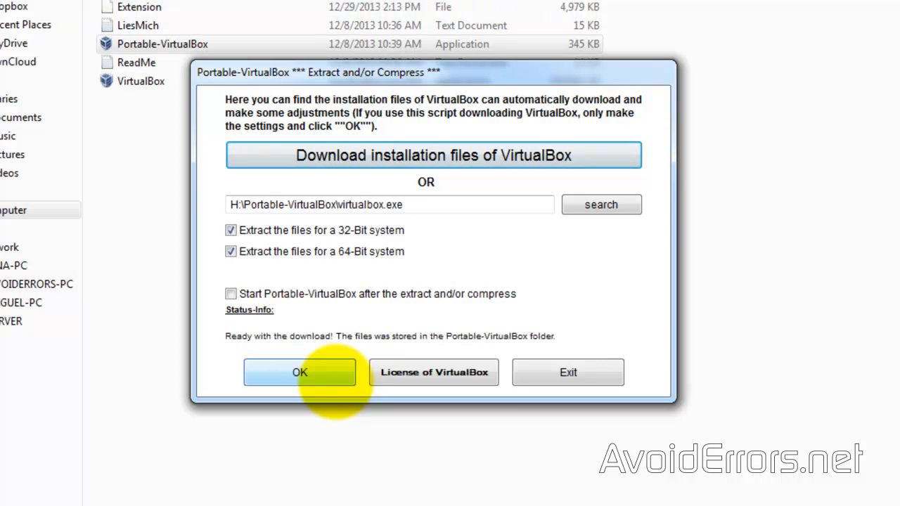
pyautogui.click(300, 371)
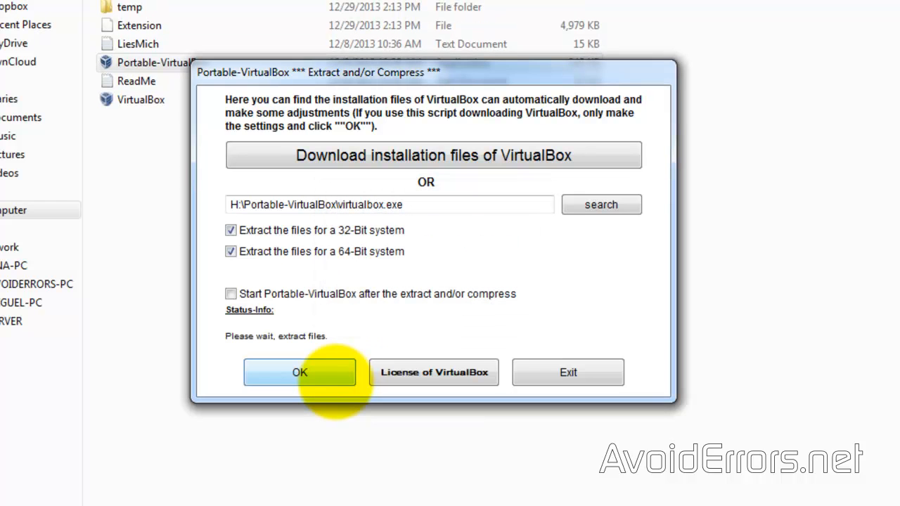
pyautogui.click(300, 371)
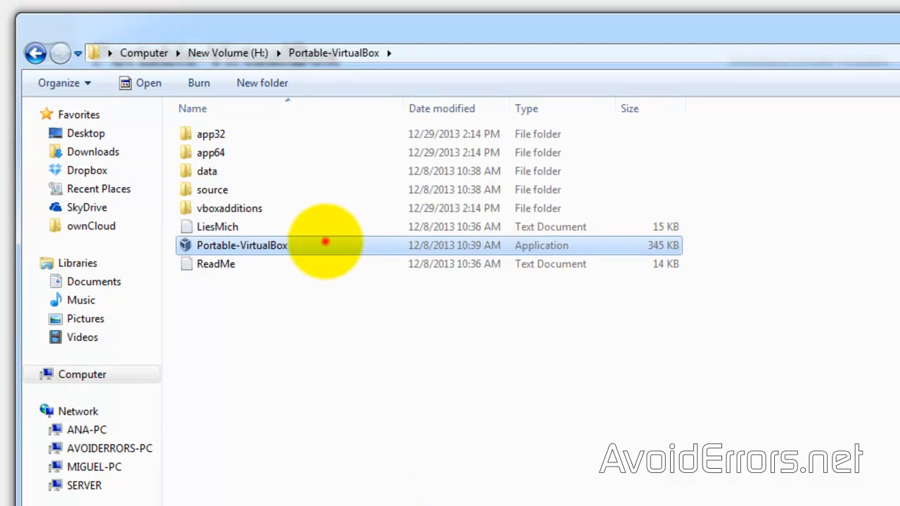
# - Acknowledge the path-adaptation notice, close VirtualBox Manager and relaunch Portable-VirtualBox to an empty machine list
pyautogui.doubleClick(242, 244)
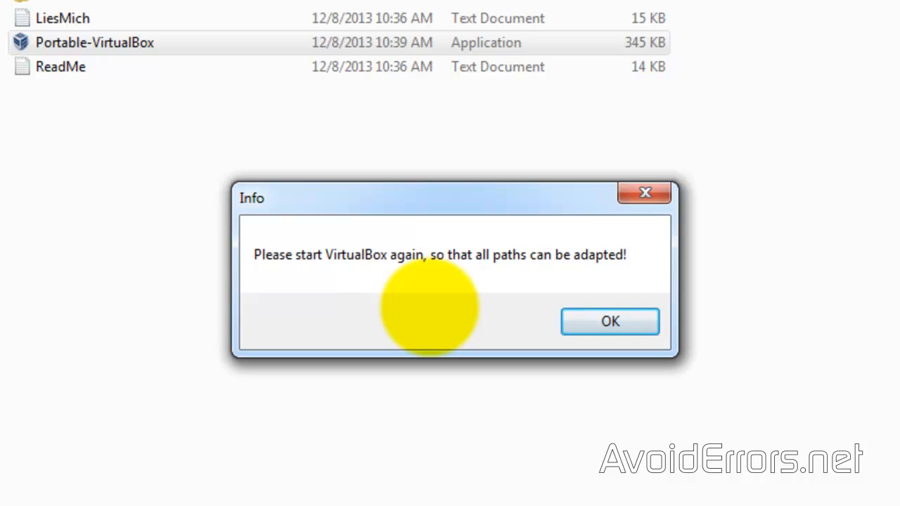
pyautogui.click(610, 321)
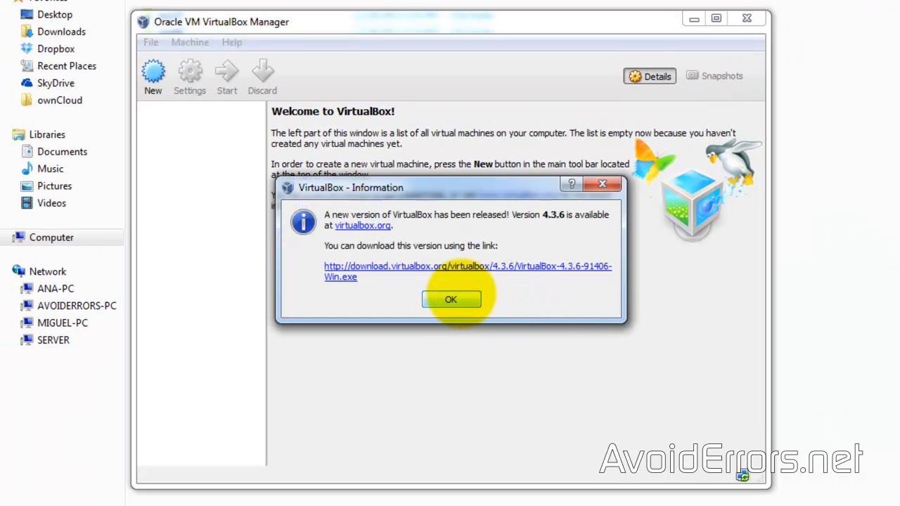
pyautogui.click(450, 299)
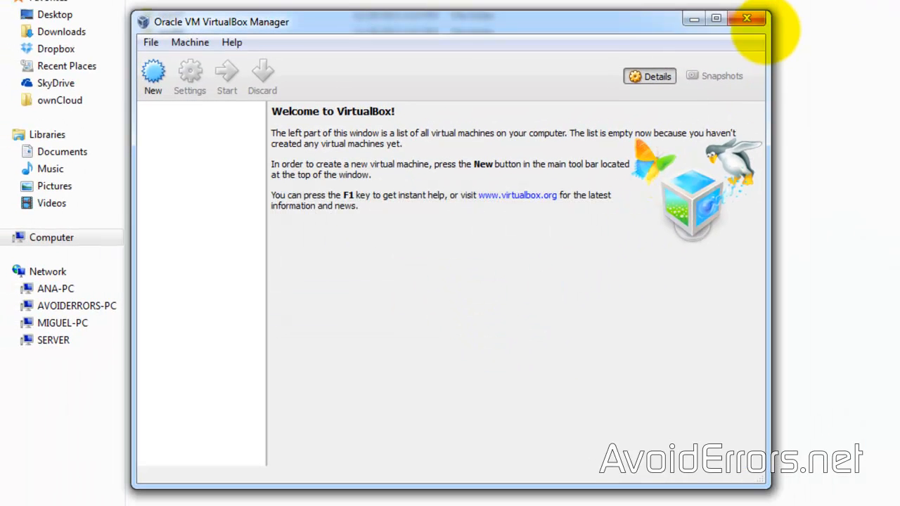
pyautogui.click(746, 18)
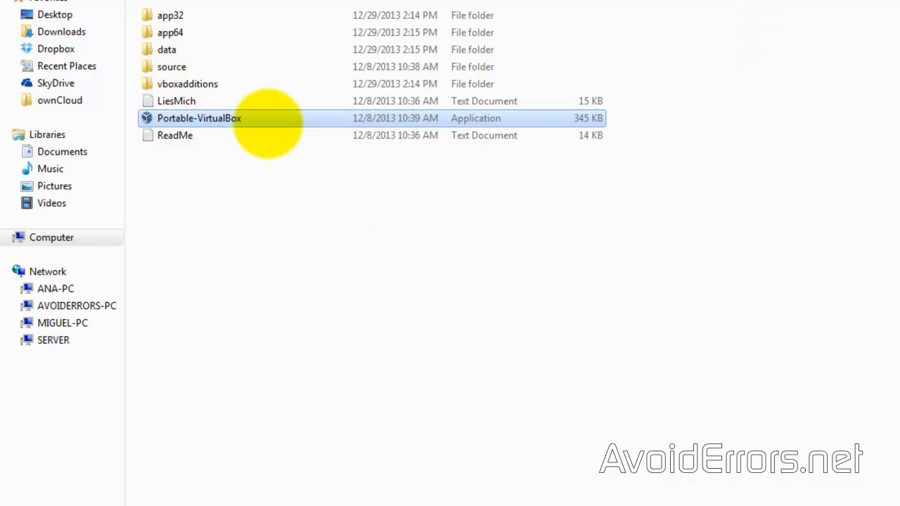
pyautogui.doubleClick(199, 118)
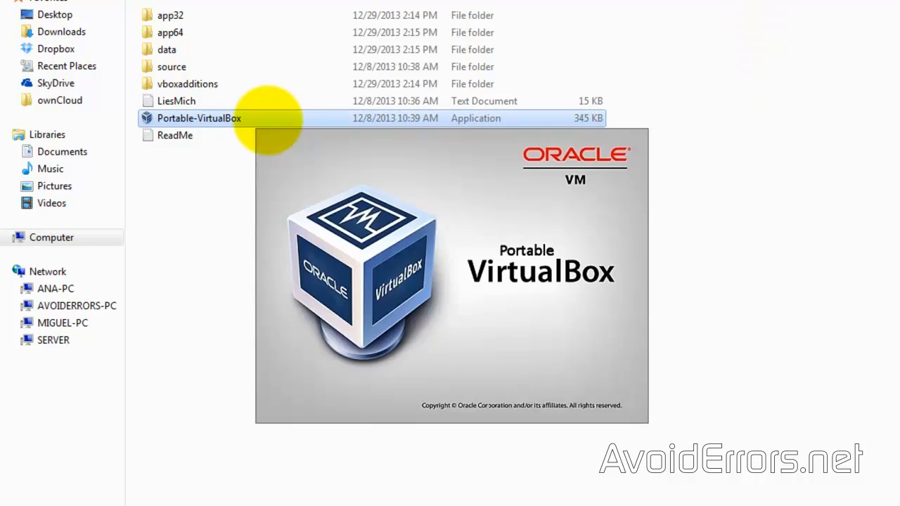
pyautogui.doubleClick(200, 118)
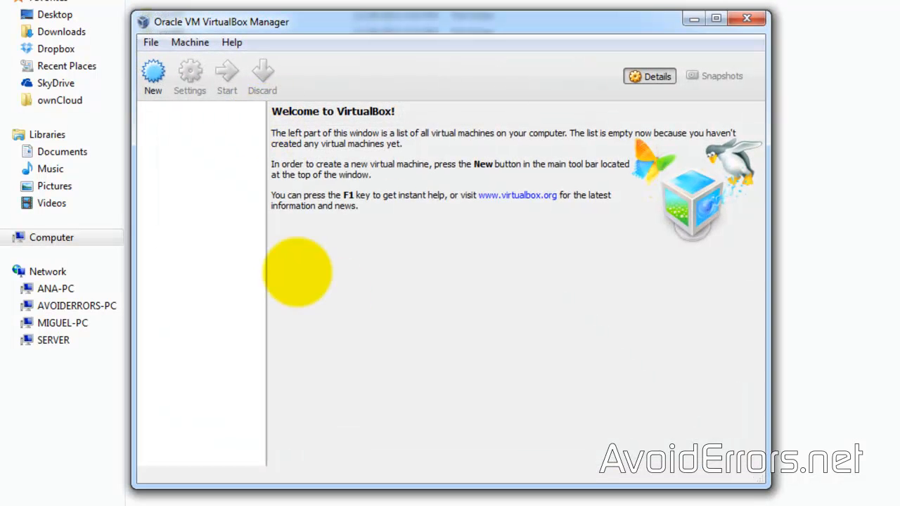
# - Create a new machine named 'Windows 8' with 1024 MB memory and choose to create a virtual hard drive now
pyautogui.click(152, 76)
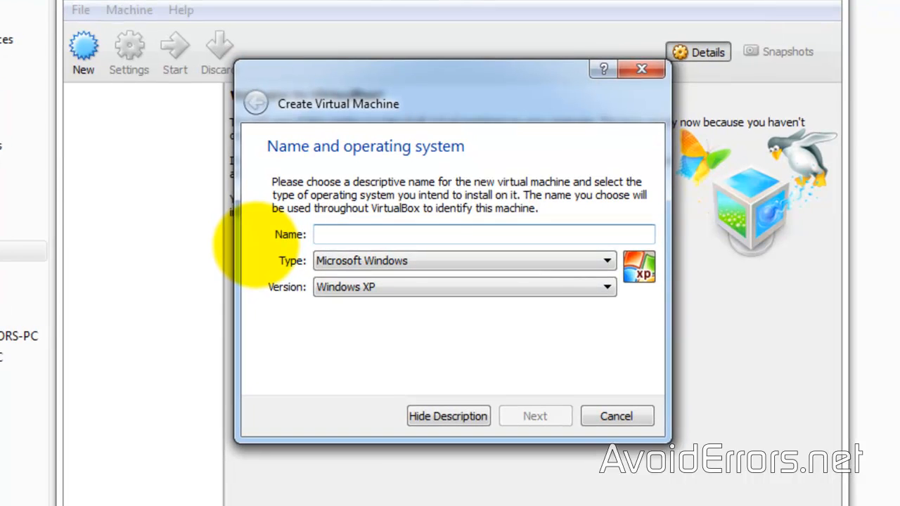
pyautogui.write('Windows 8')
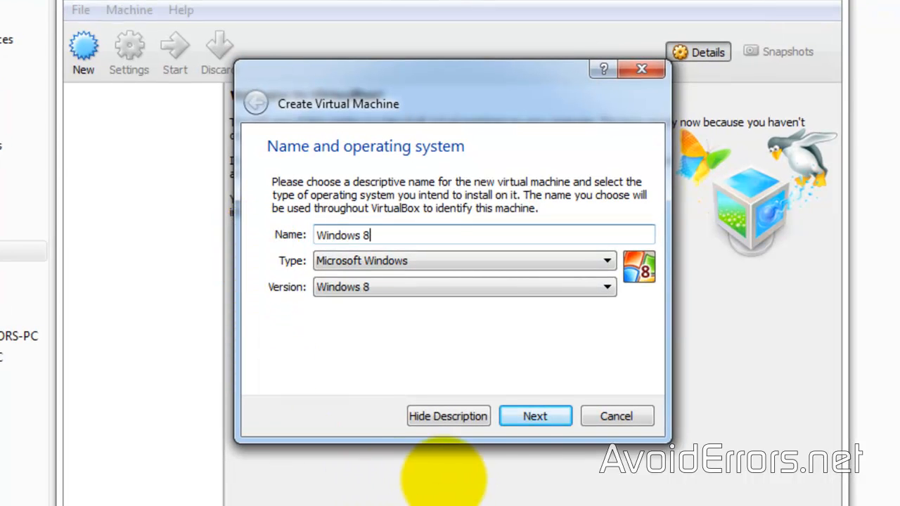
pyautogui.click(534, 416)
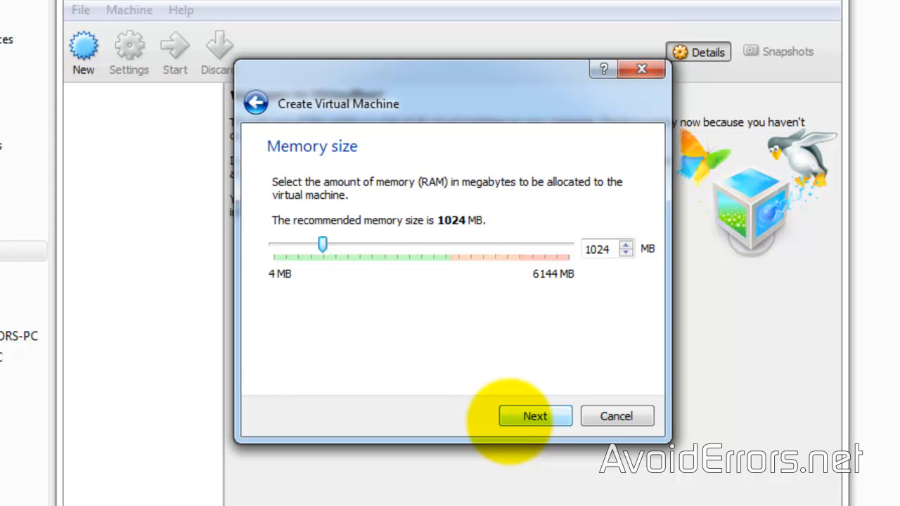
pyautogui.click(534, 416)
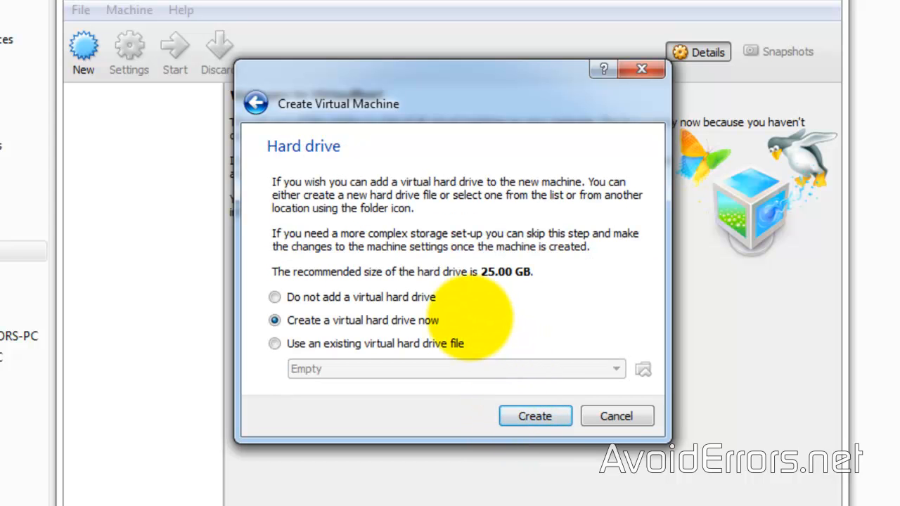
pyautogui.click(534, 416)
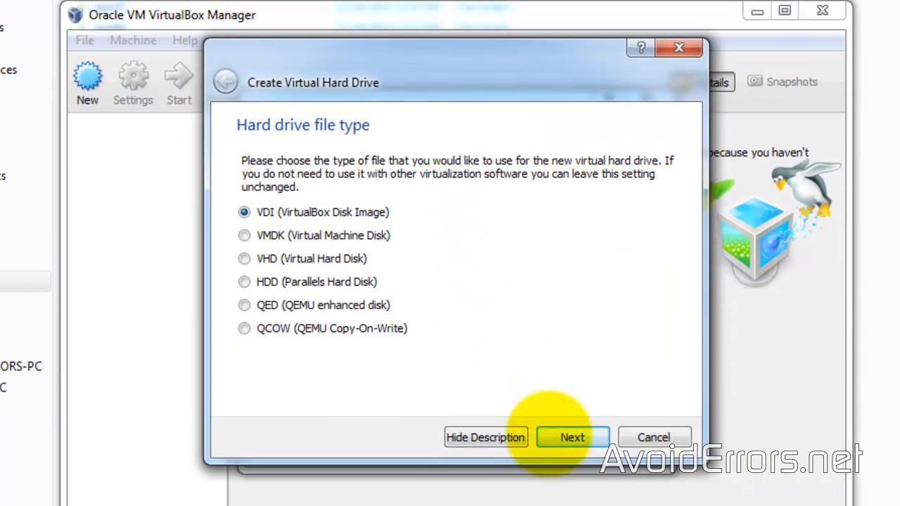
# - Keep VDI and dynamic allocation, check the save location, and create the 25 GB virtual hard drive
pyautogui.click(571, 436)
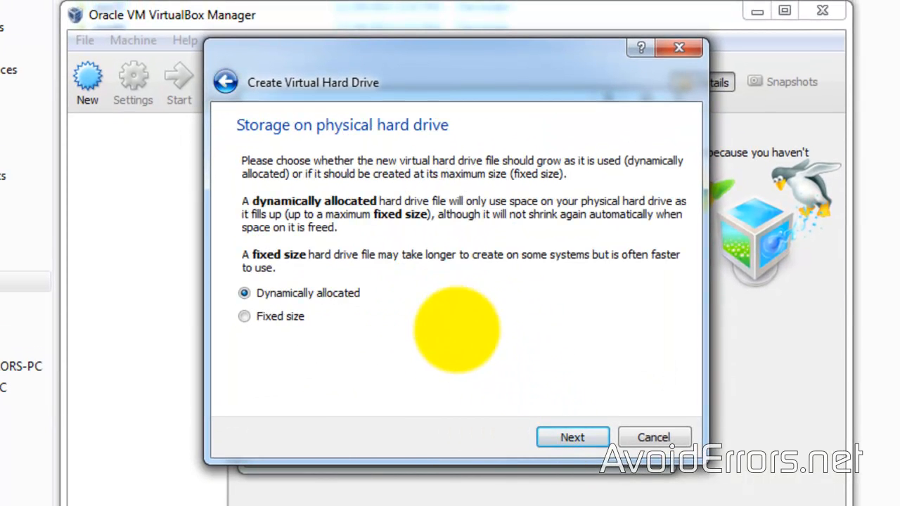
pyautogui.click(572, 436)
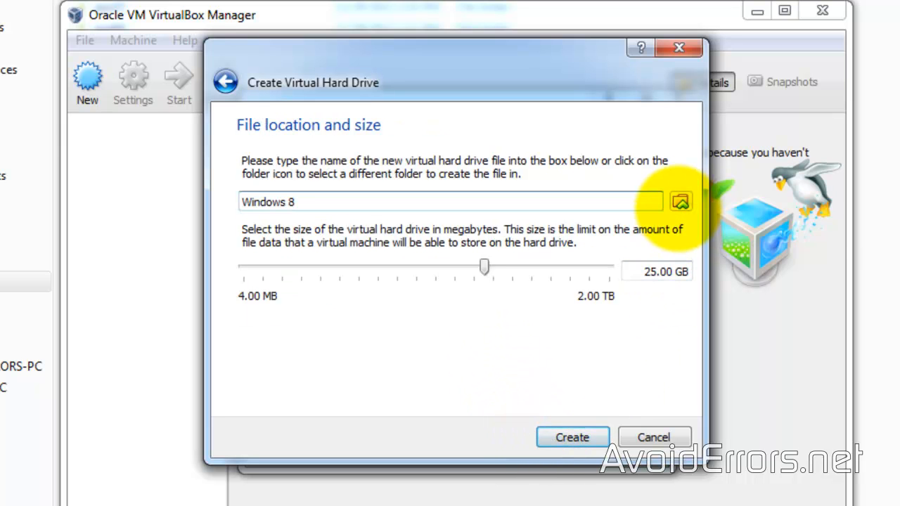
pyautogui.click(679, 203)
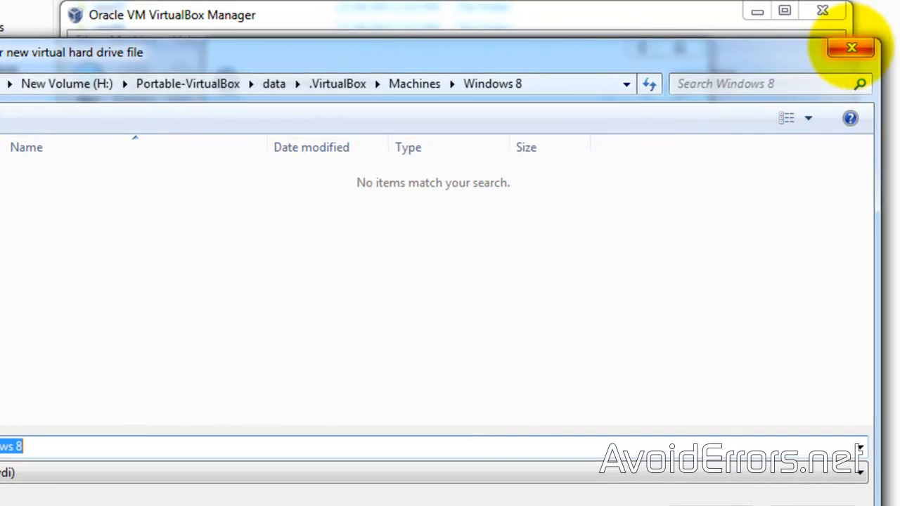
pyautogui.click(852, 47)
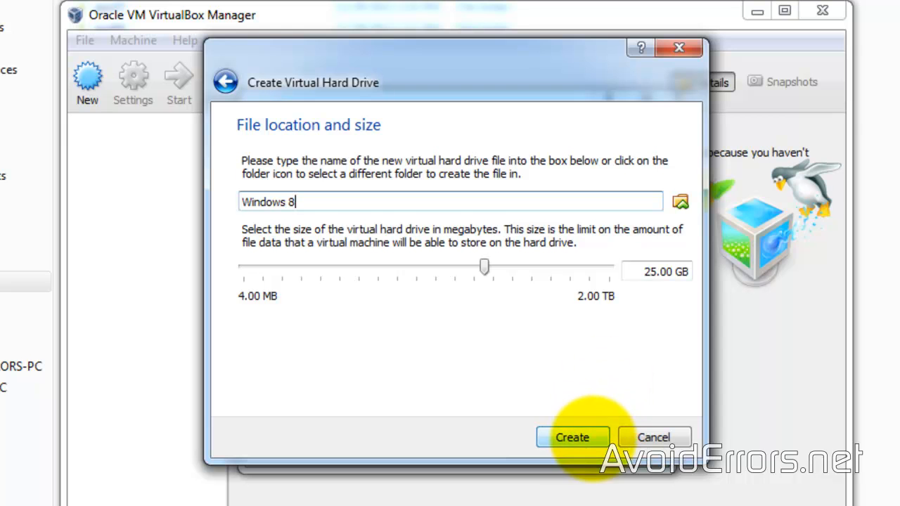
pyautogui.click(571, 436)
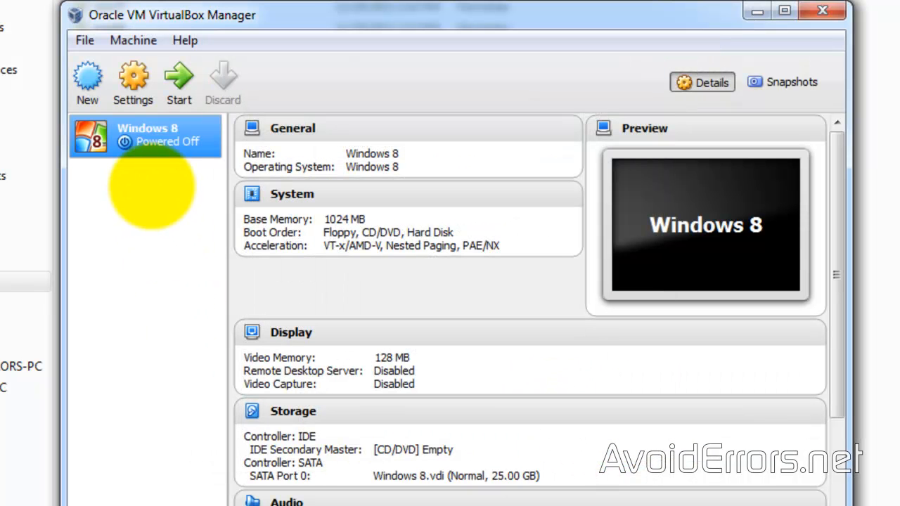
# - Start the Windows 8 machine booting from Host Drive 'E:' into Windows Setup
pyautogui.click(177, 78)
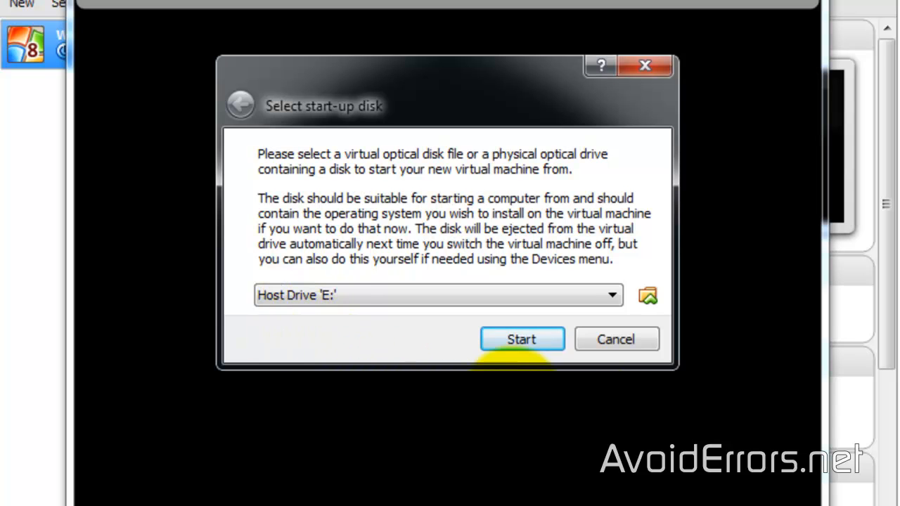
pyautogui.moveTo(646, 295)
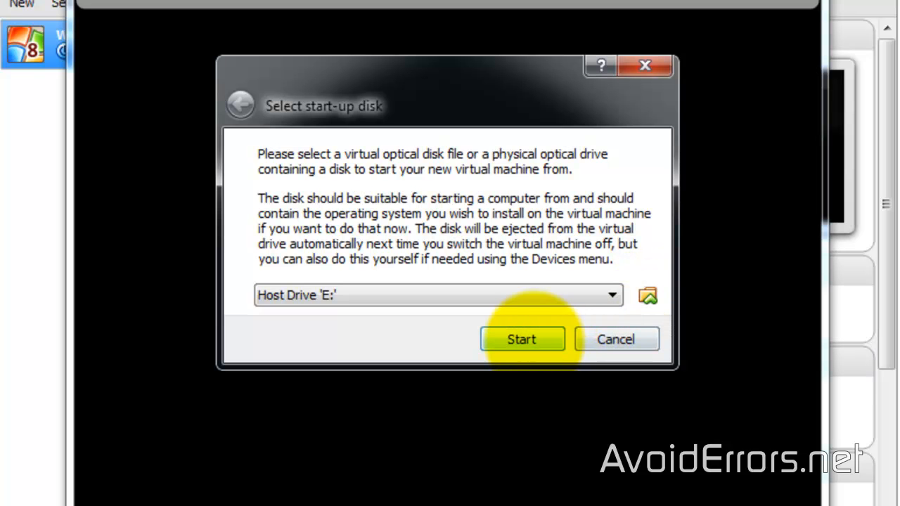
pyautogui.click(520, 338)
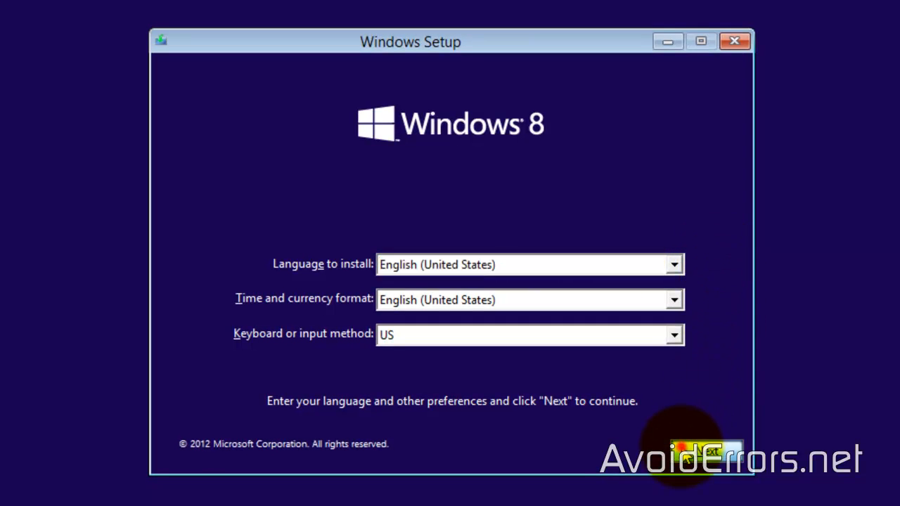
# - Keep English (United States), enter the product key, accept the licence terms and install onto Drive 0 Unallocated Space
pyautogui.click(705, 450)
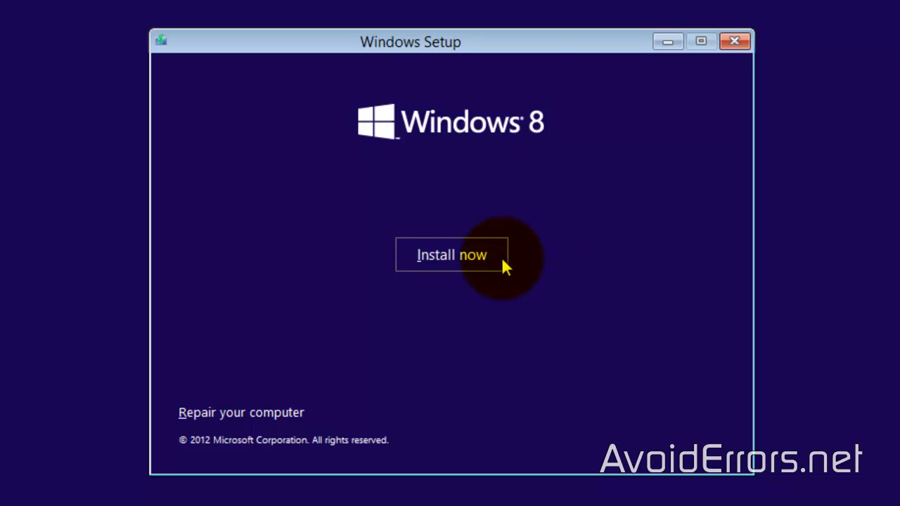
pyautogui.click(451, 254)
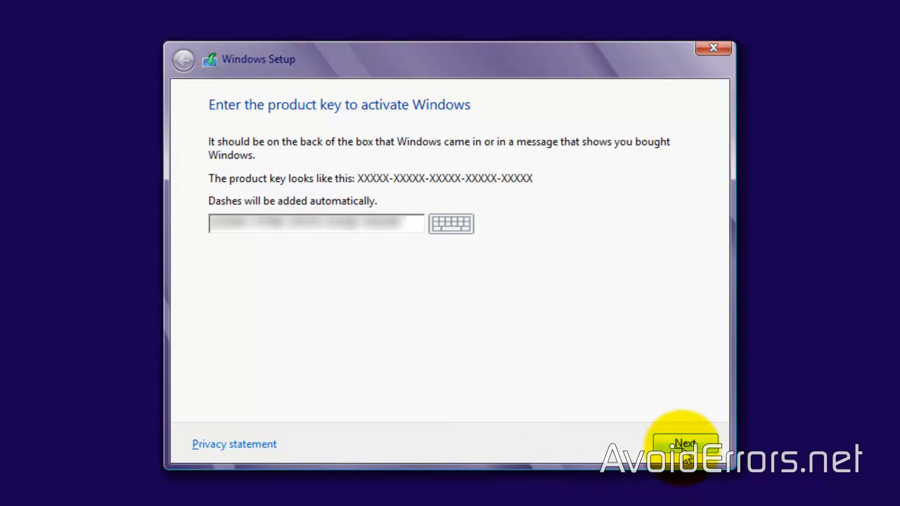
pyautogui.click(683, 444)
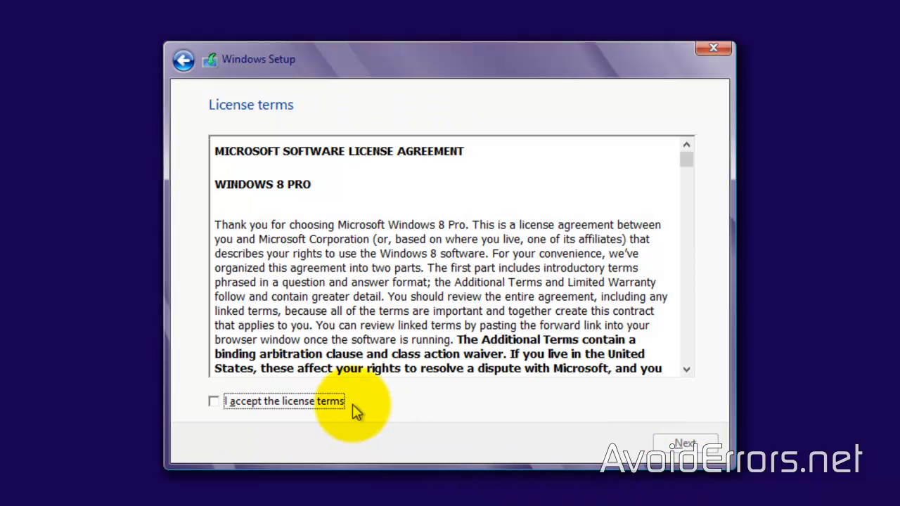
pyautogui.click(214, 400)
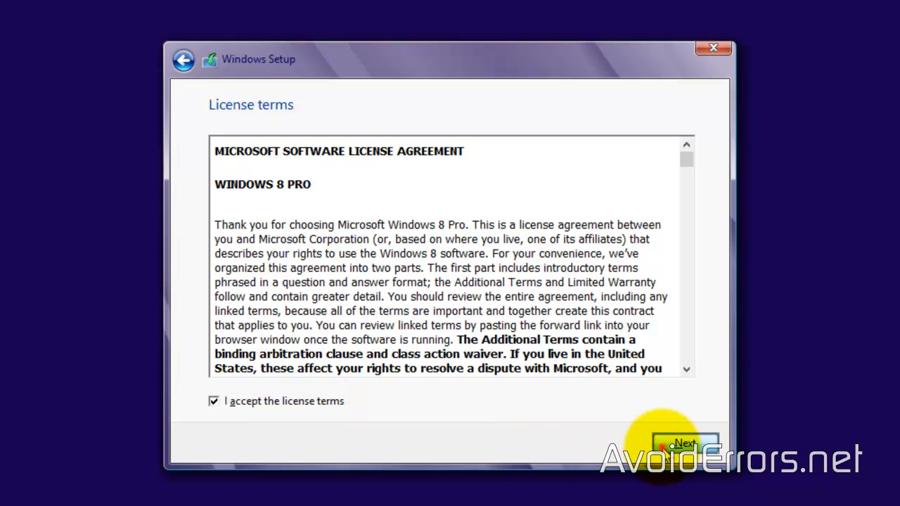
pyautogui.click(684, 444)
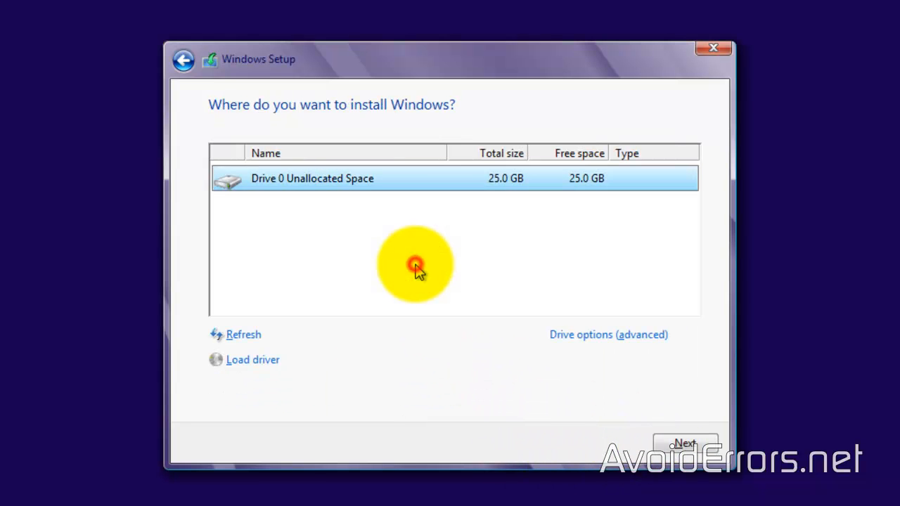
pyautogui.moveTo(551, 447)
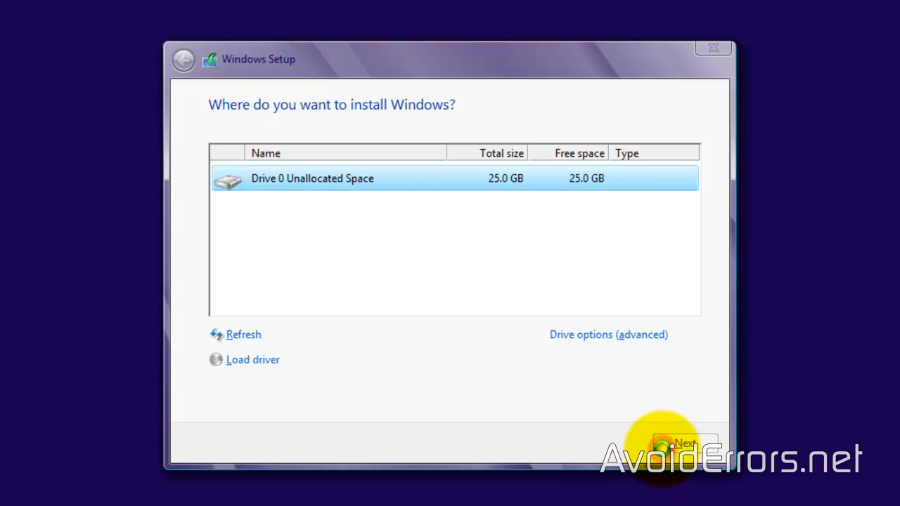
pyautogui.click(681, 444)
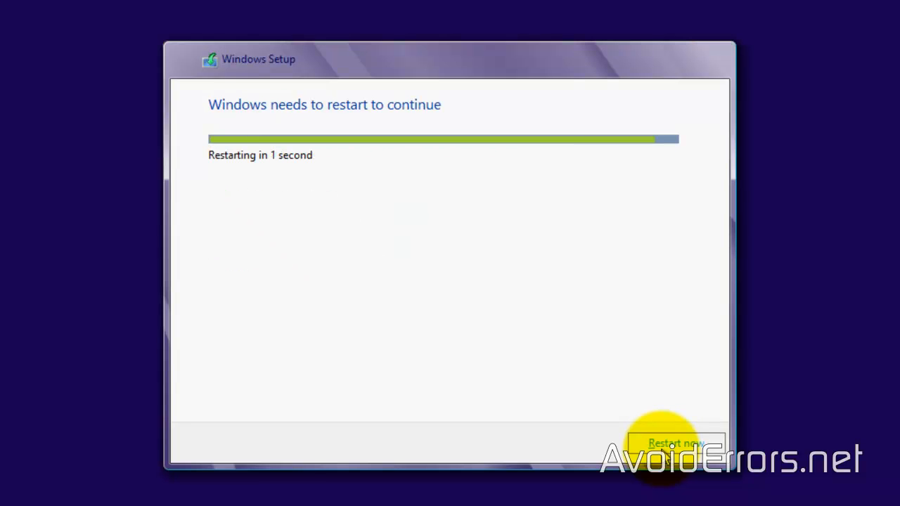
pyautogui.click(675, 444)
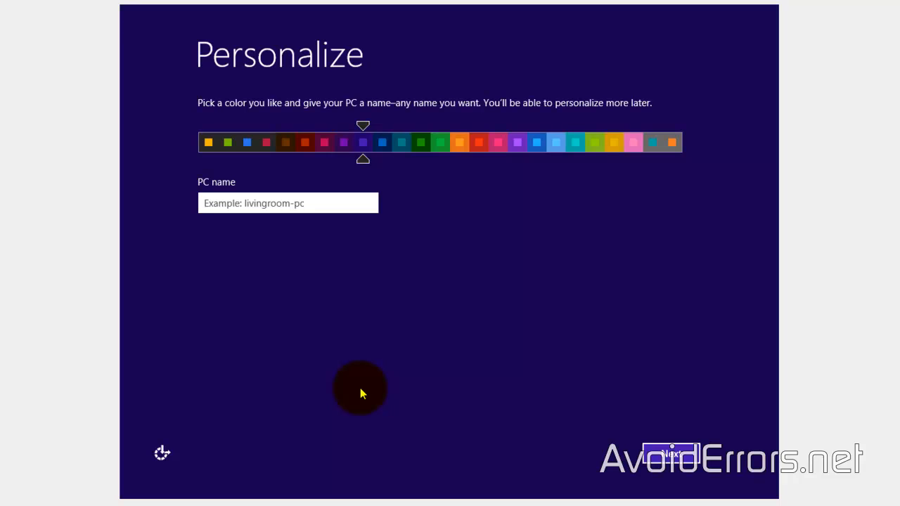
pyautogui.moveTo(512, 163)
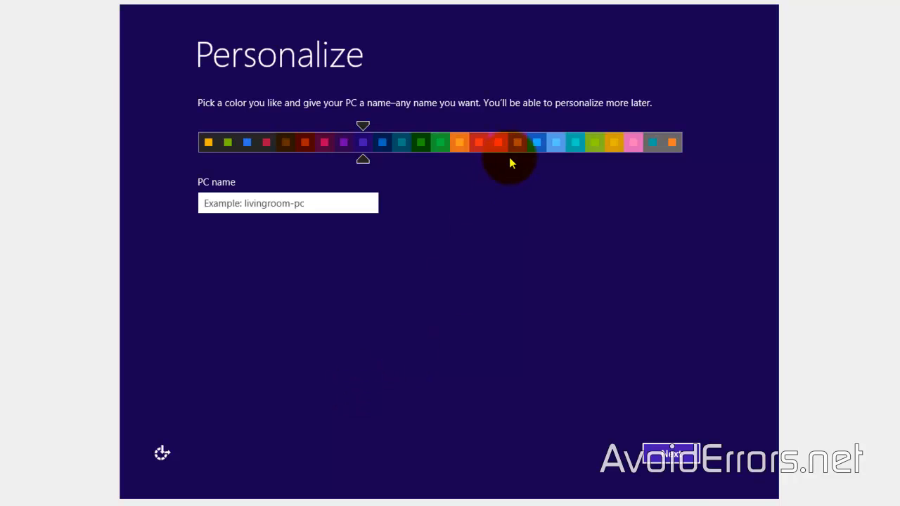
# - Name the PC AvoidErrors and continue to the settings page
pyautogui.click(536, 142)
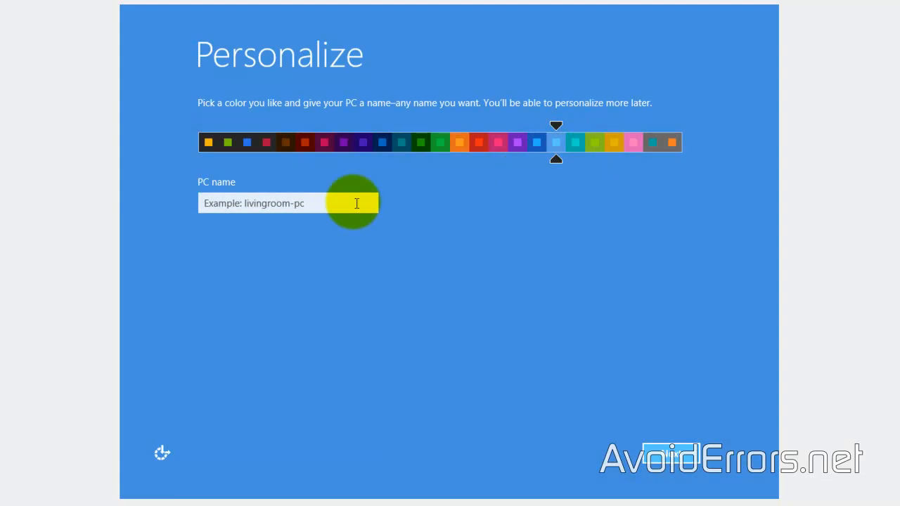
pyautogui.write('AvoidErrors')
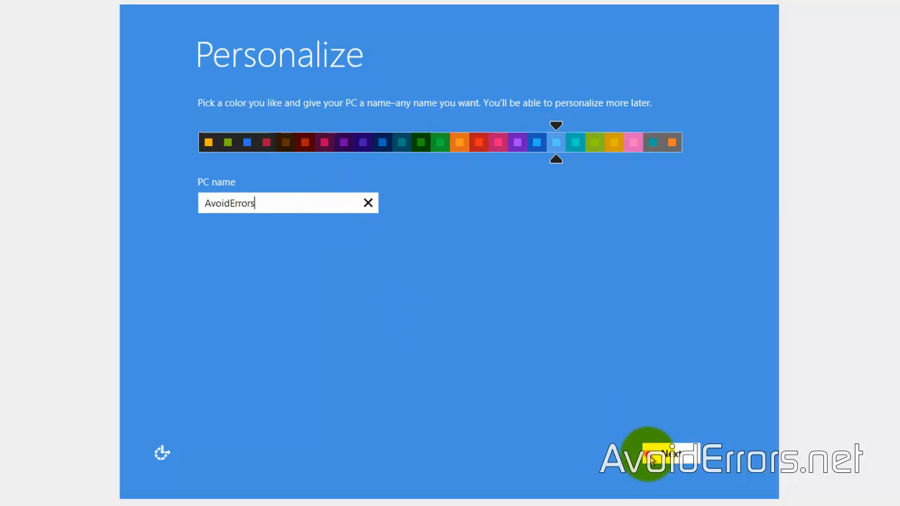
pyautogui.click(663, 452)
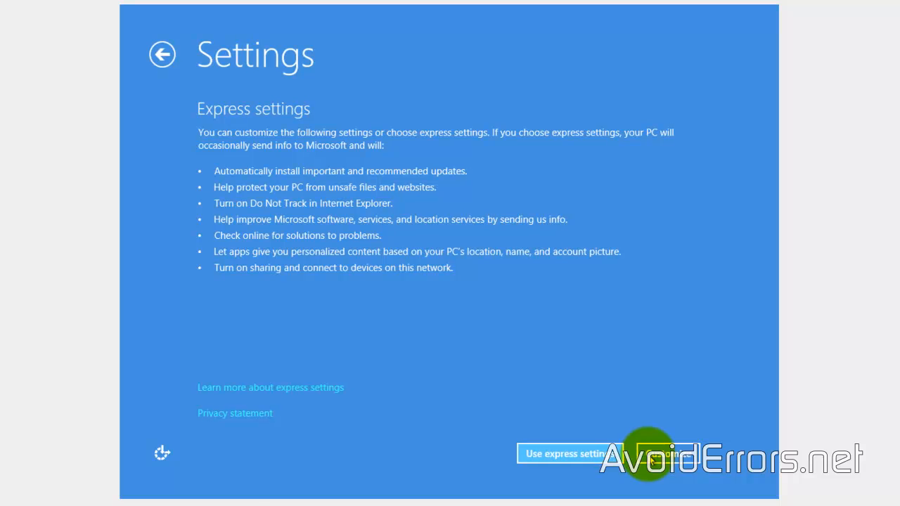
# - Accept express settings and choose a local account instead of a Microsoft account
pyautogui.click(565, 453)
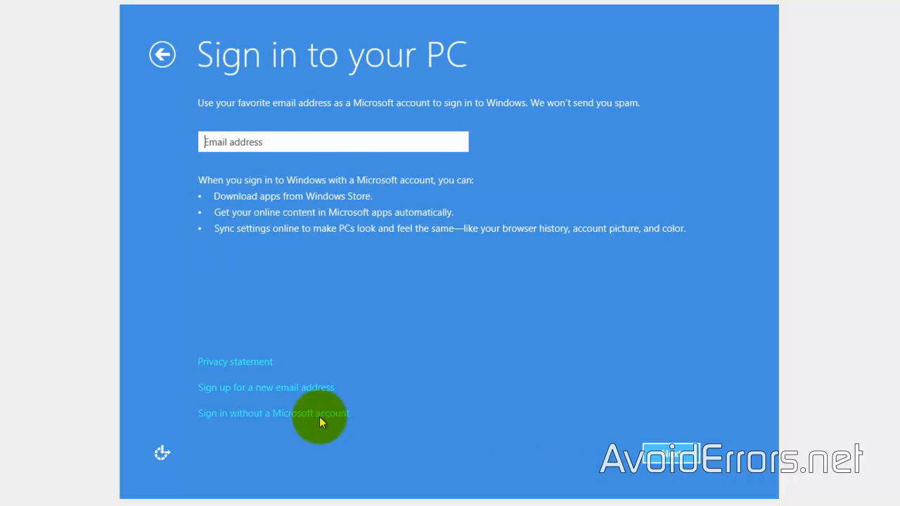
pyautogui.click(273, 413)
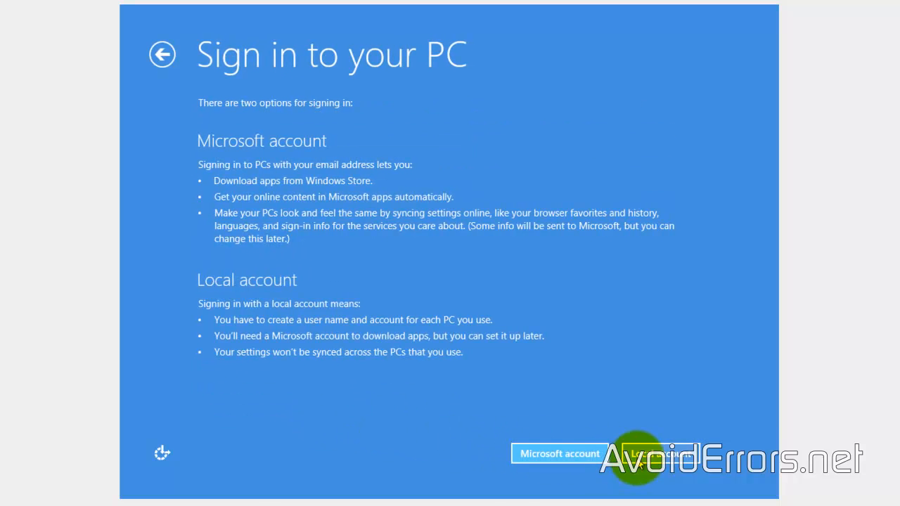
pyautogui.click(658, 453)
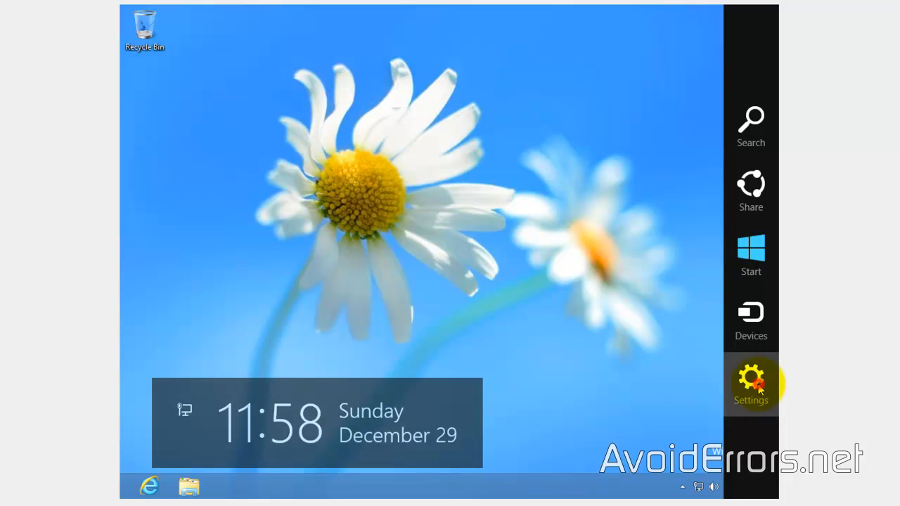
# - Shut down the Windows 8 VM from the Settings charm's Power menu
pyautogui.click(751, 380)
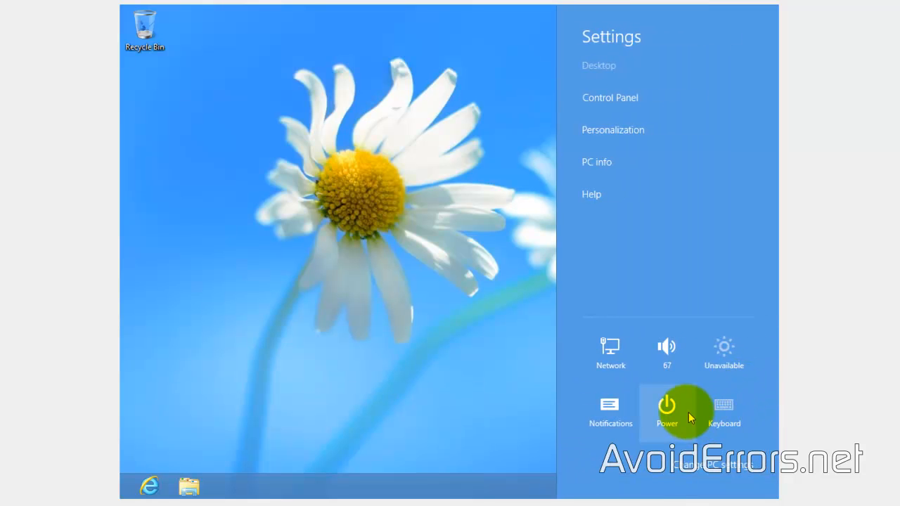
pyautogui.click(666, 408)
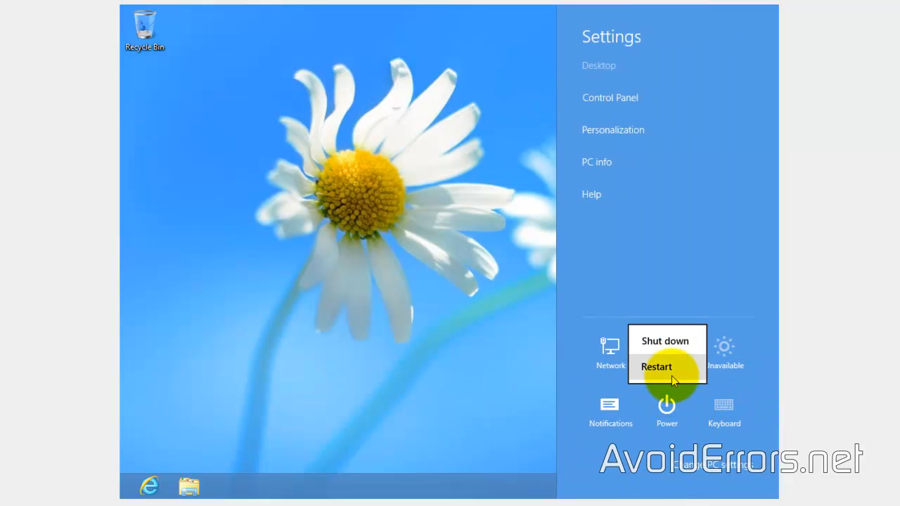
pyautogui.moveTo(685, 354)
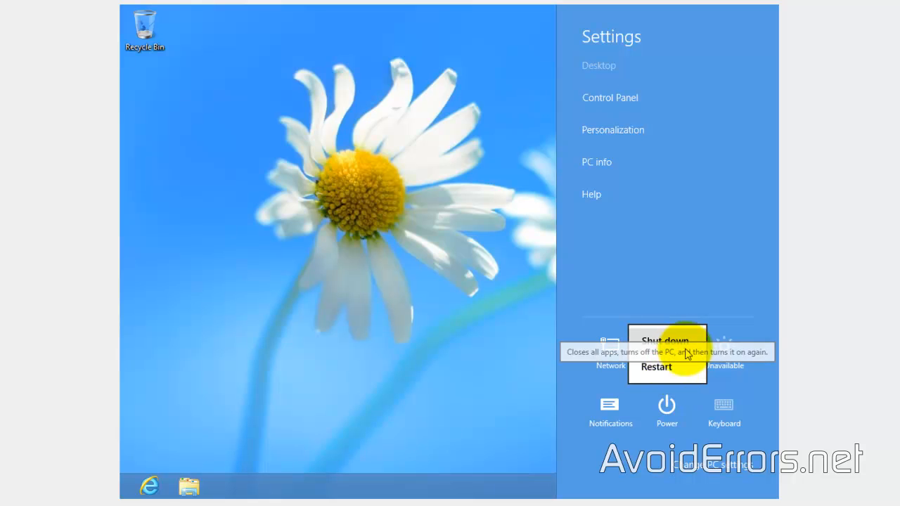
pyautogui.click(665, 340)
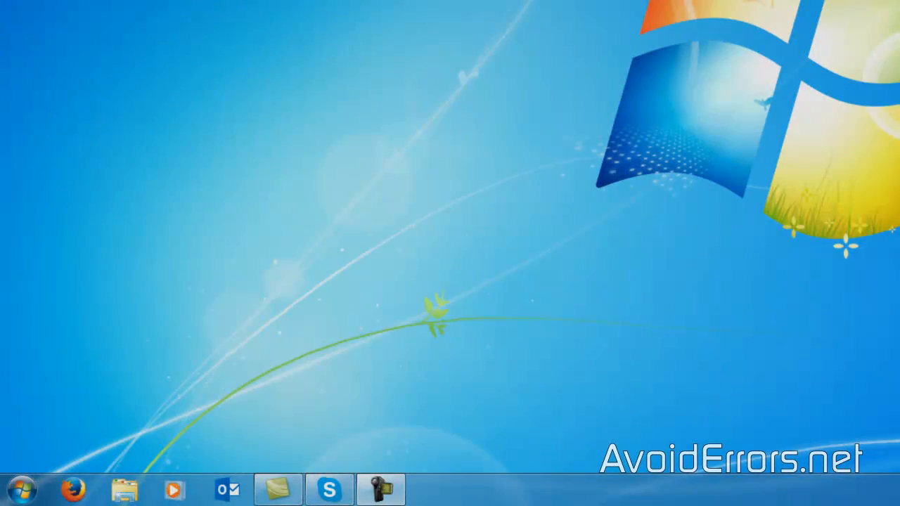
# - Show the Computer view listing New Volume (H:) among the hard disk drives
pyautogui.click(21, 489)
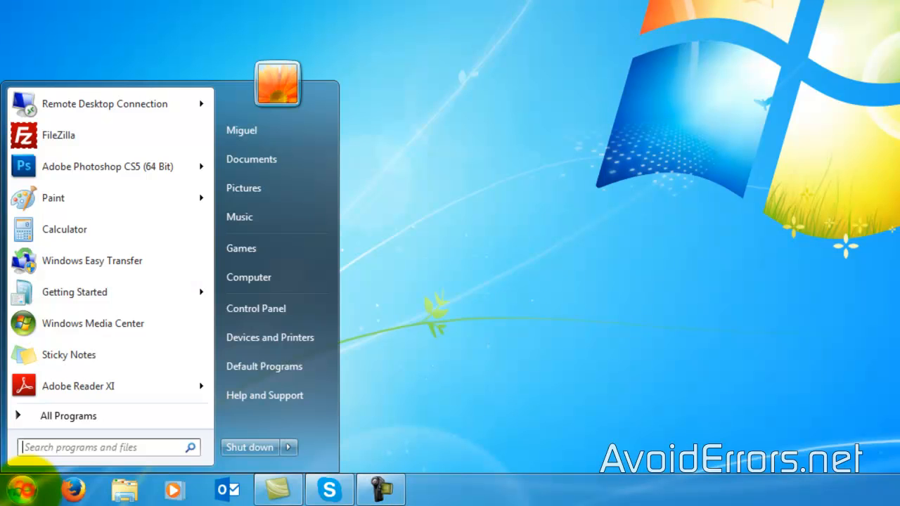
pyautogui.click(247, 277)
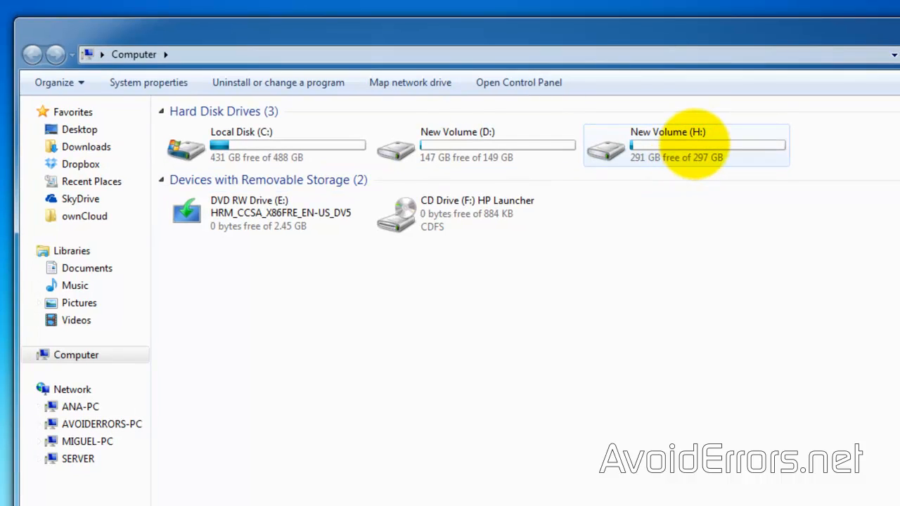
pyautogui.moveTo(686, 144)
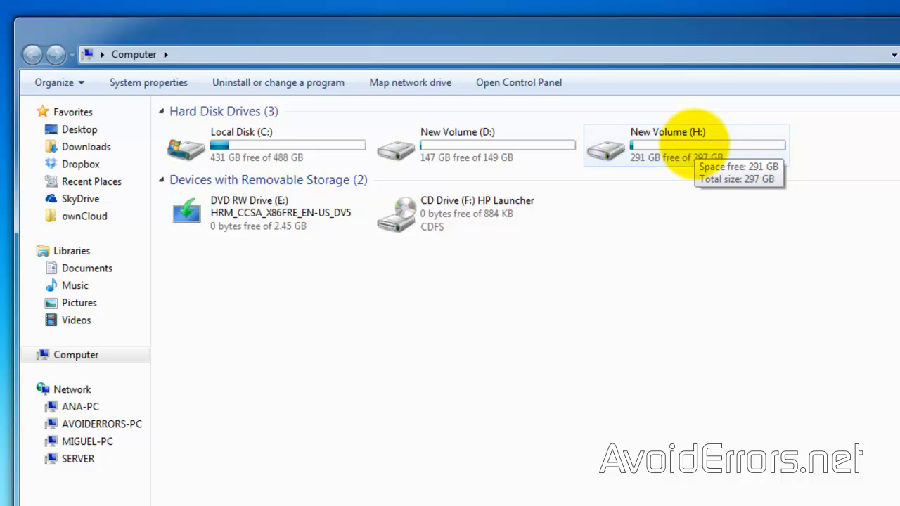
# - Reach Disk Management via Computer > Manage and scroll to Disk 2
pyautogui.click(27, 489)
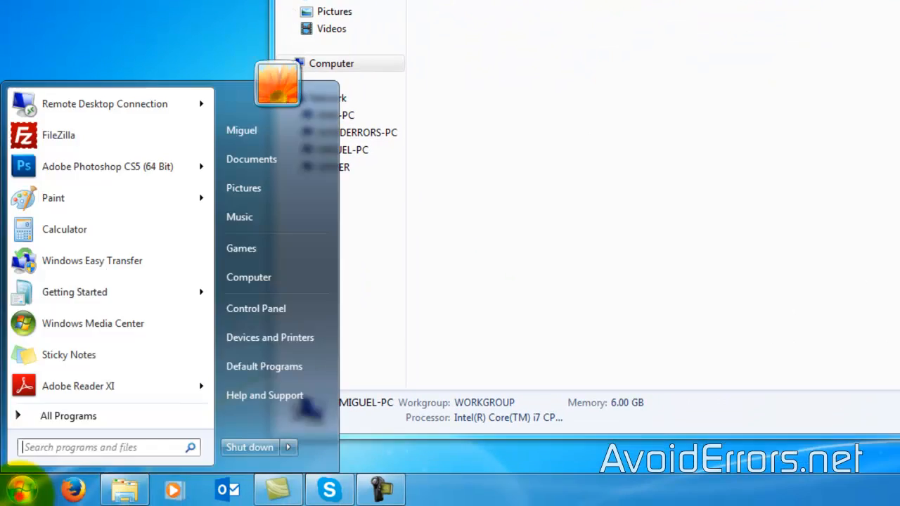
pyautogui.rightClick(247, 277)
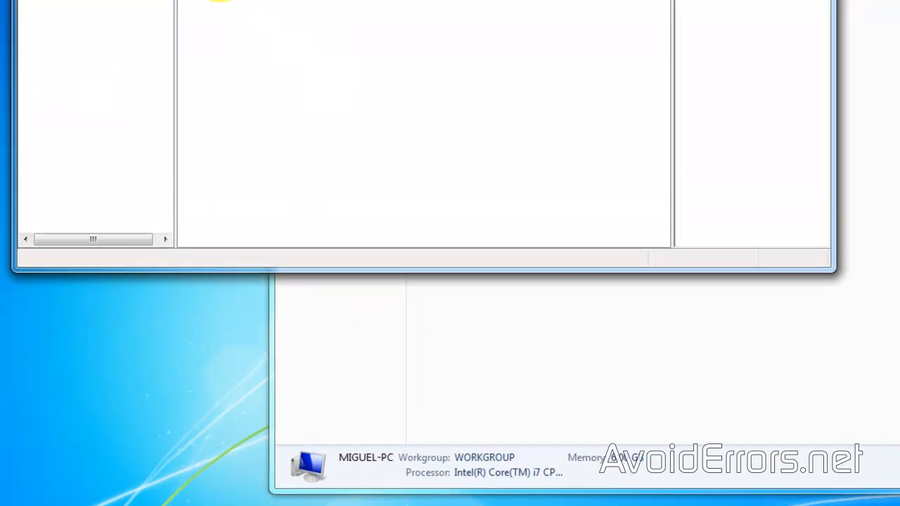
pyautogui.click(110, 223)
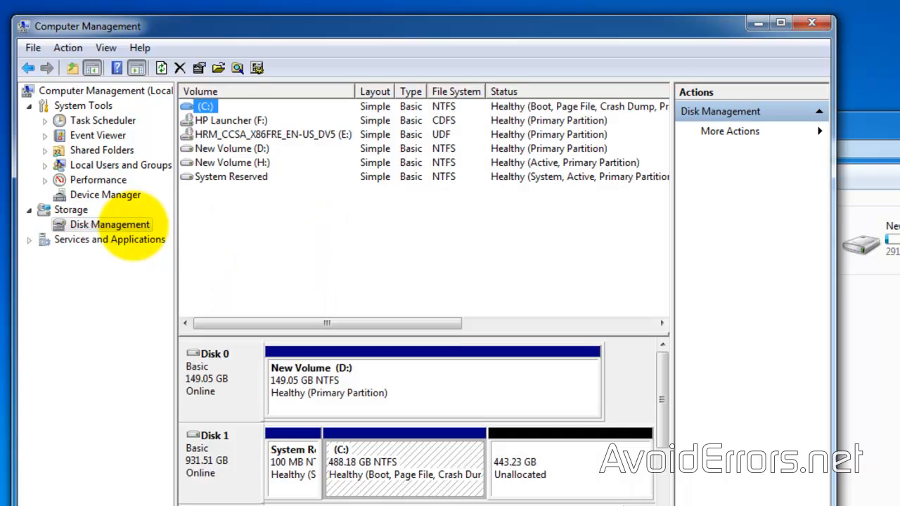
pyautogui.scroll(-3)
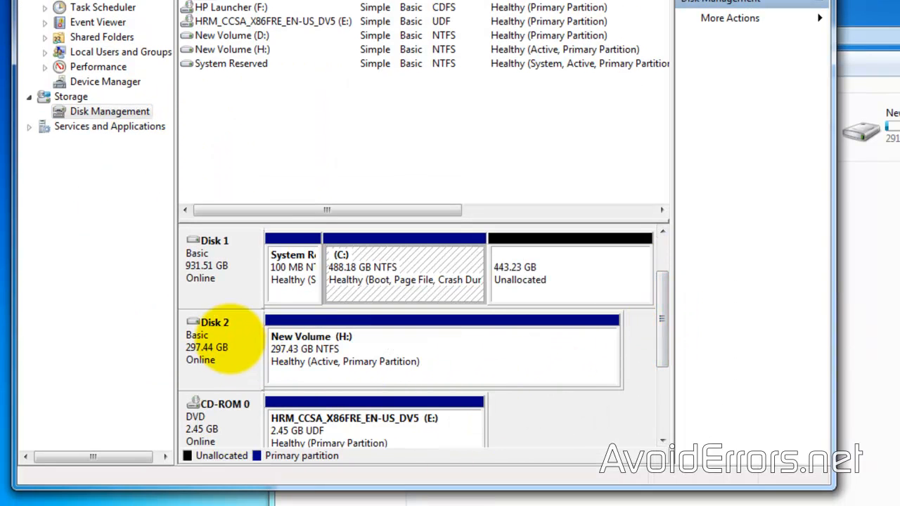
pyautogui.moveTo(422, 334)
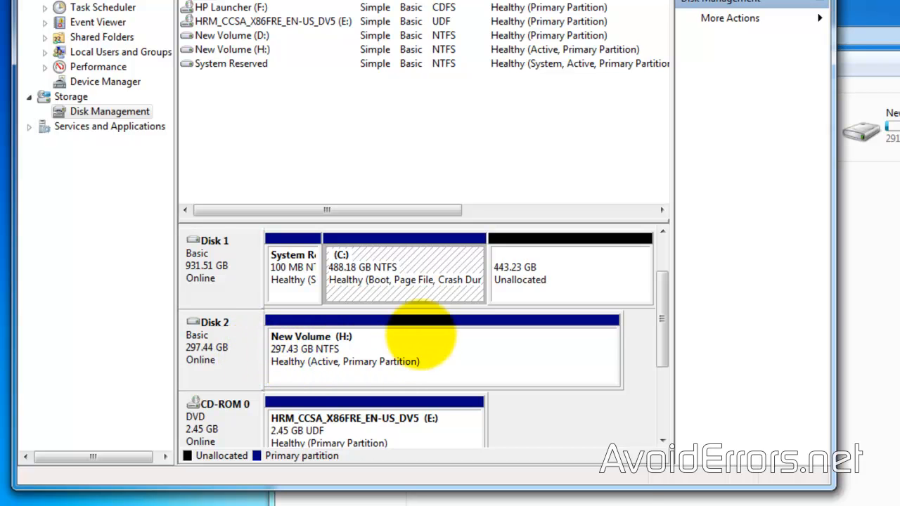
# - Check New Volume keeps drive letter H: in Change Drive Letter and Paths, then cancel
pyautogui.rightClick(352, 352)
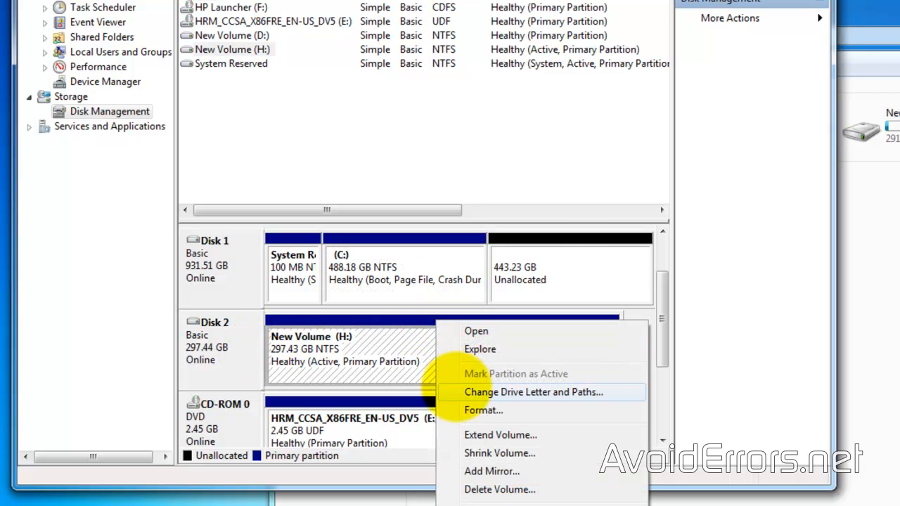
pyautogui.click(531, 391)
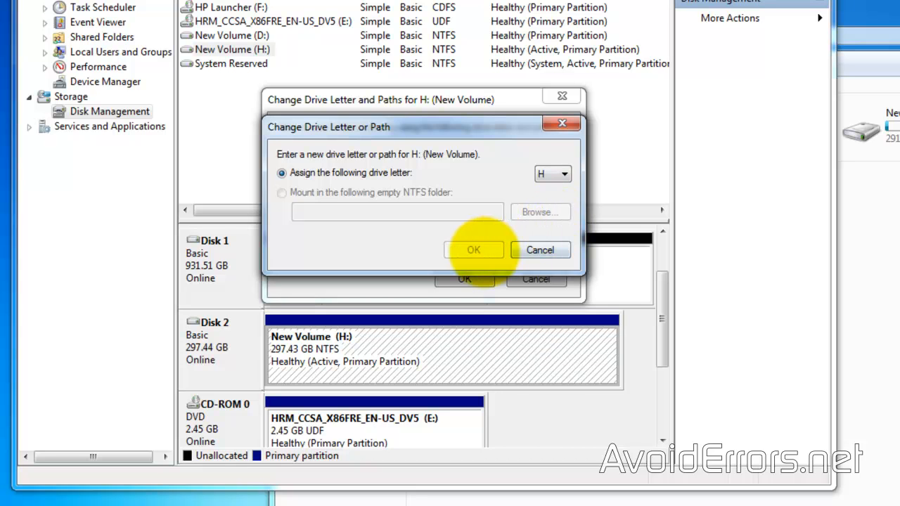
pyautogui.click(474, 250)
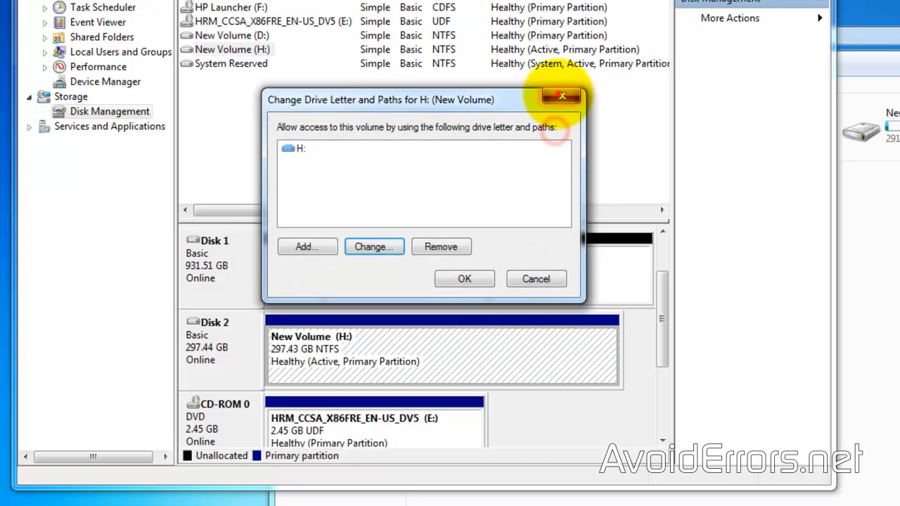